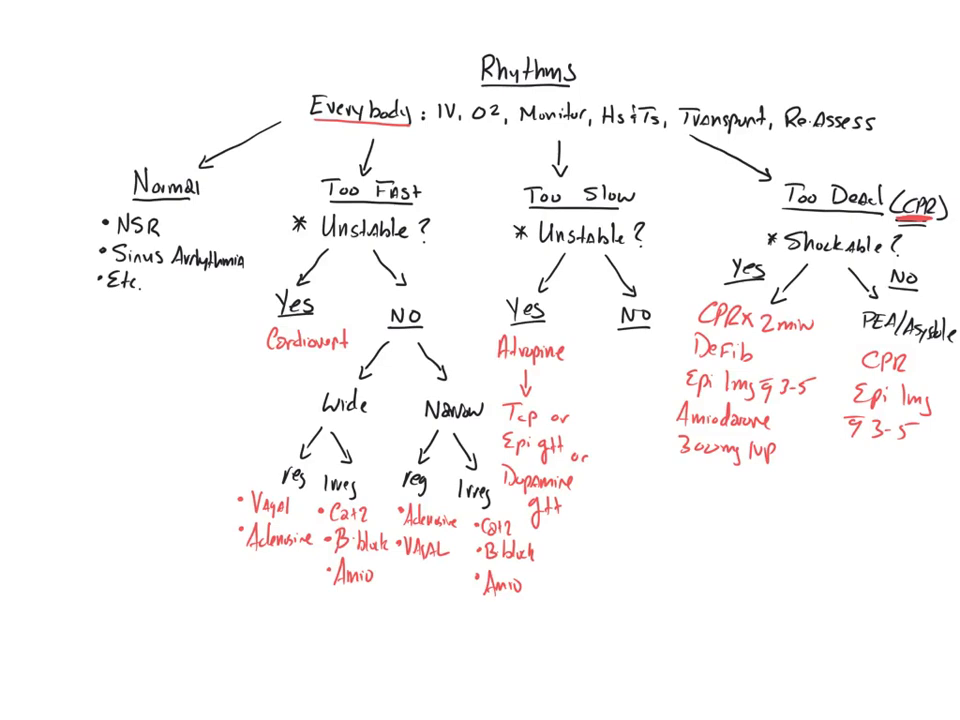
# Circle the 'Rhythms' heading at the top of the flowchart in yellow
pyautogui.moveTo(480, 56); pyautogui.dragTo(544, 96)
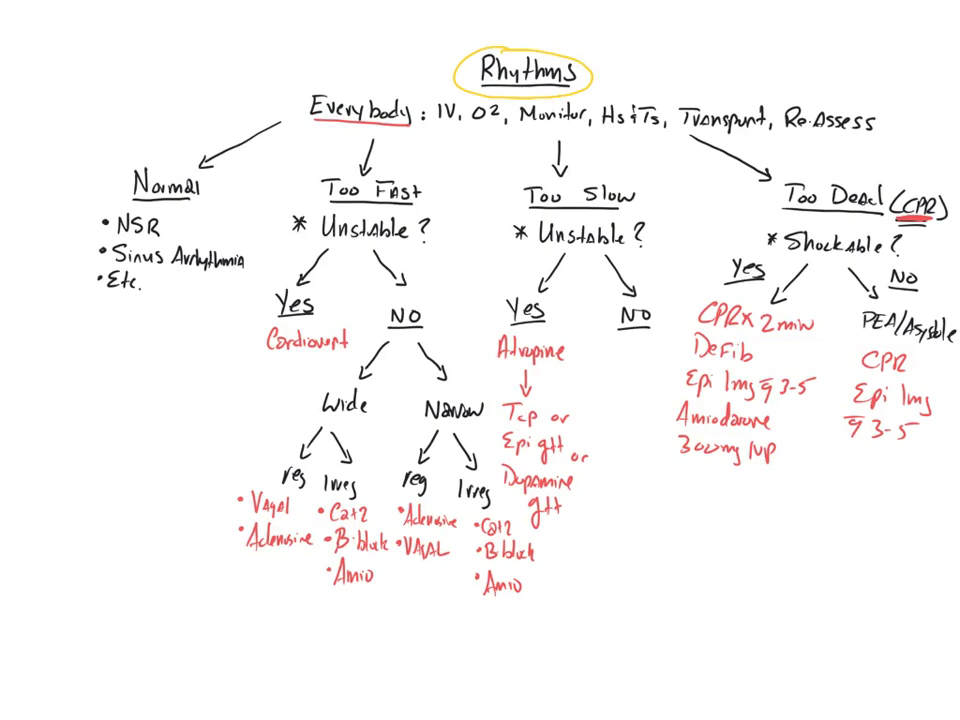
# Box 'Everybody' in yellow, underline IV through Re-Assess, and arrow toward Normal and Re-Assess
pyautogui.moveTo(304, 96); pyautogui.dragTo(380, 136)
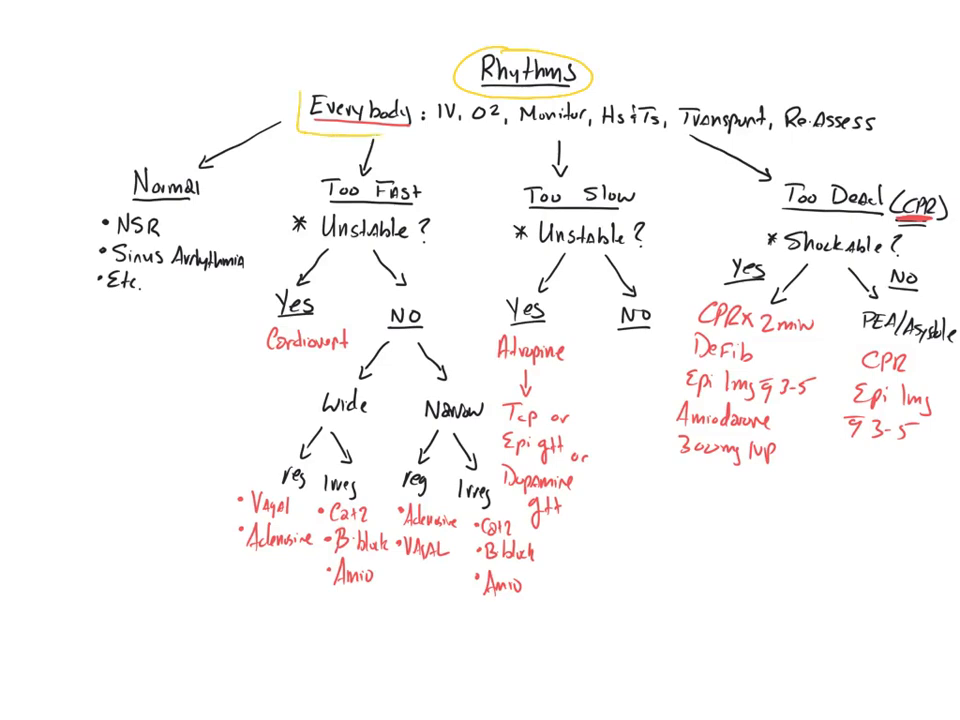
pyautogui.moveTo(304, 96); pyautogui.dragTo(416, 130)
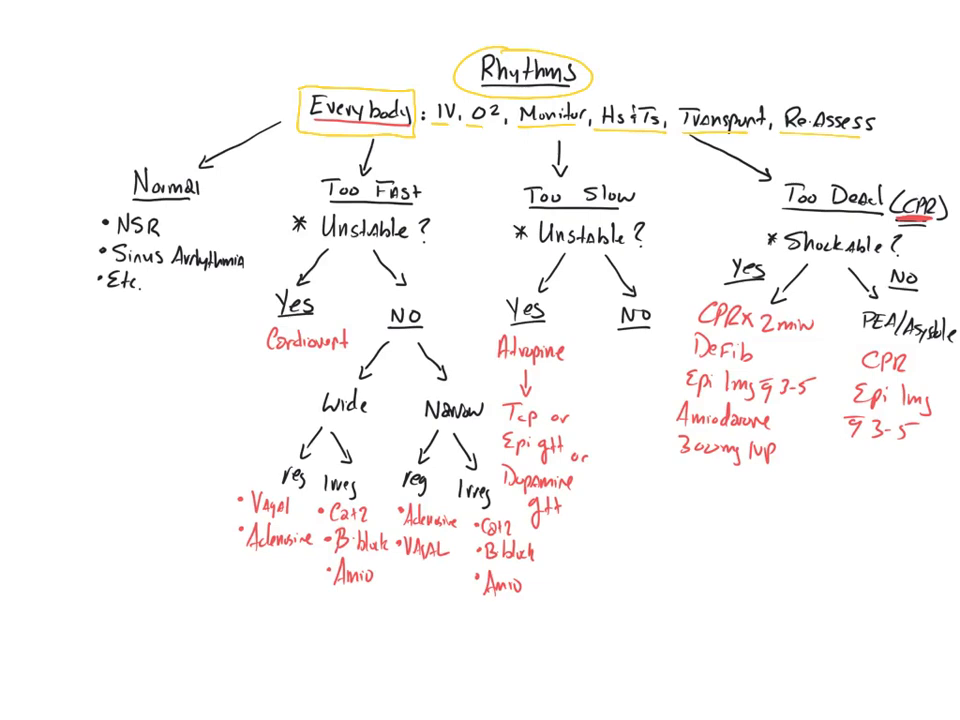
pyautogui.moveTo(910, 90); pyautogui.dragTo(868, 110)
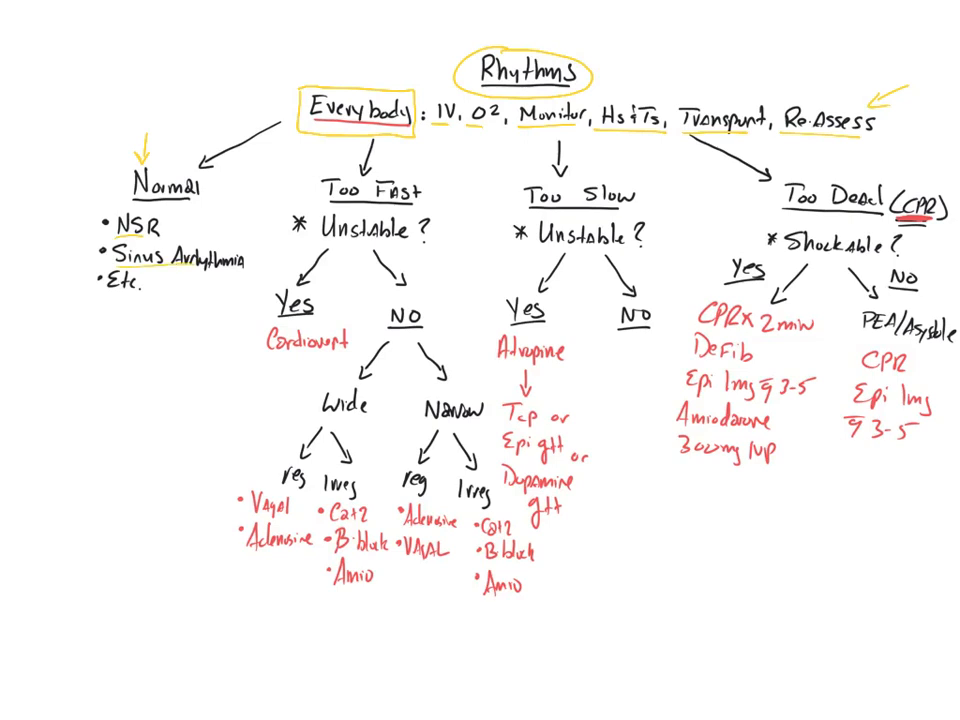
# Draw a curved yellow arrow out of 'Everybody' leading to a handwritten '12 ECG' note
pyautogui.moveTo(204, 80); pyautogui.dragTo(96, 230)
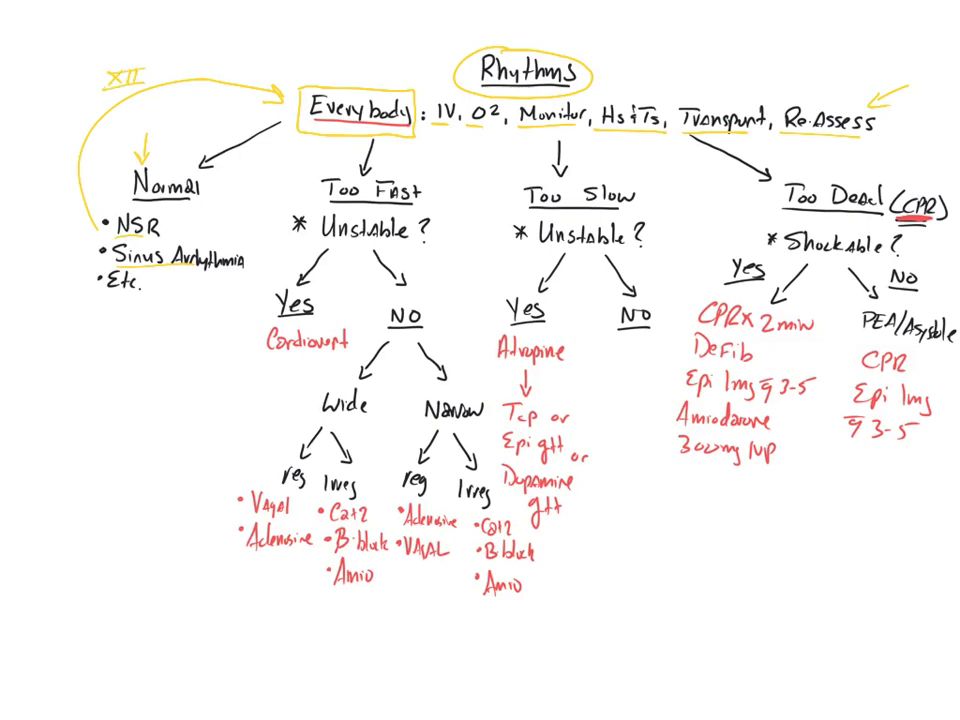
pyautogui.write('ECG')
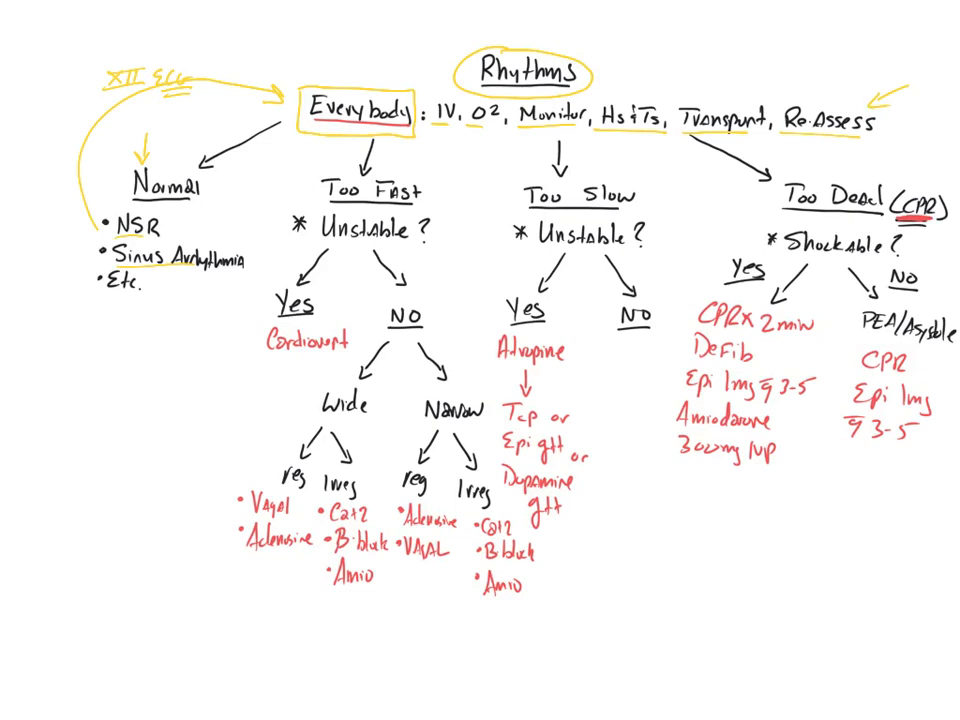
pyautogui.moveTo(278, 186); pyautogui.dragTo(312, 186)
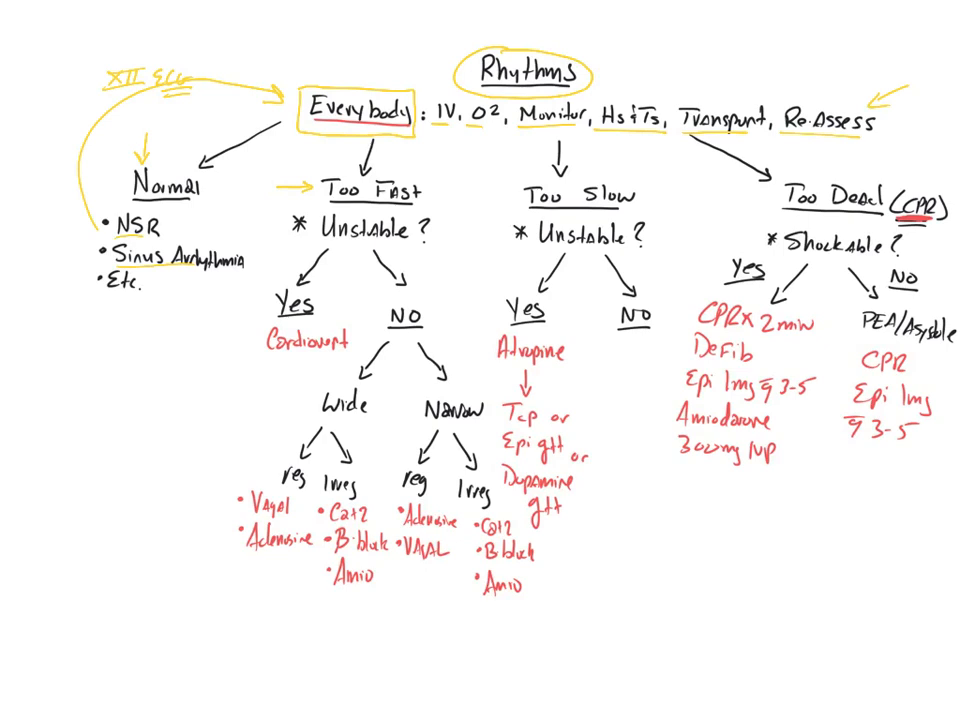
# Draw small yellow arrows pointing at the Too Fast, Too Slow and Too Dead headings
pyautogui.moveTo(480, 196); pyautogui.dragTo(516, 196)
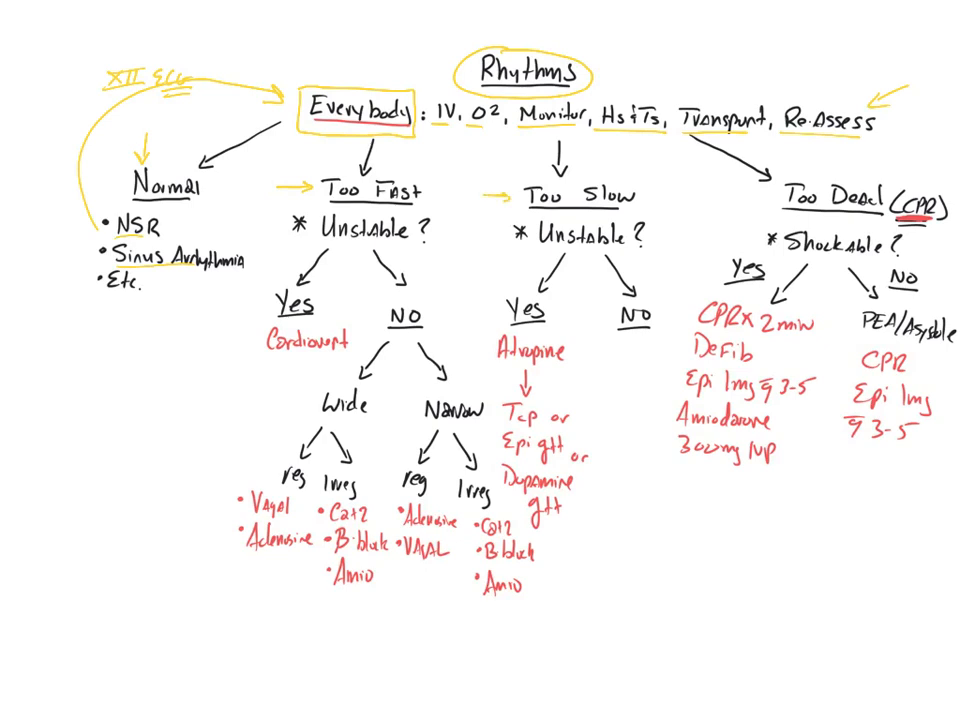
pyautogui.moveTo(744, 204); pyautogui.dragTo(776, 198)
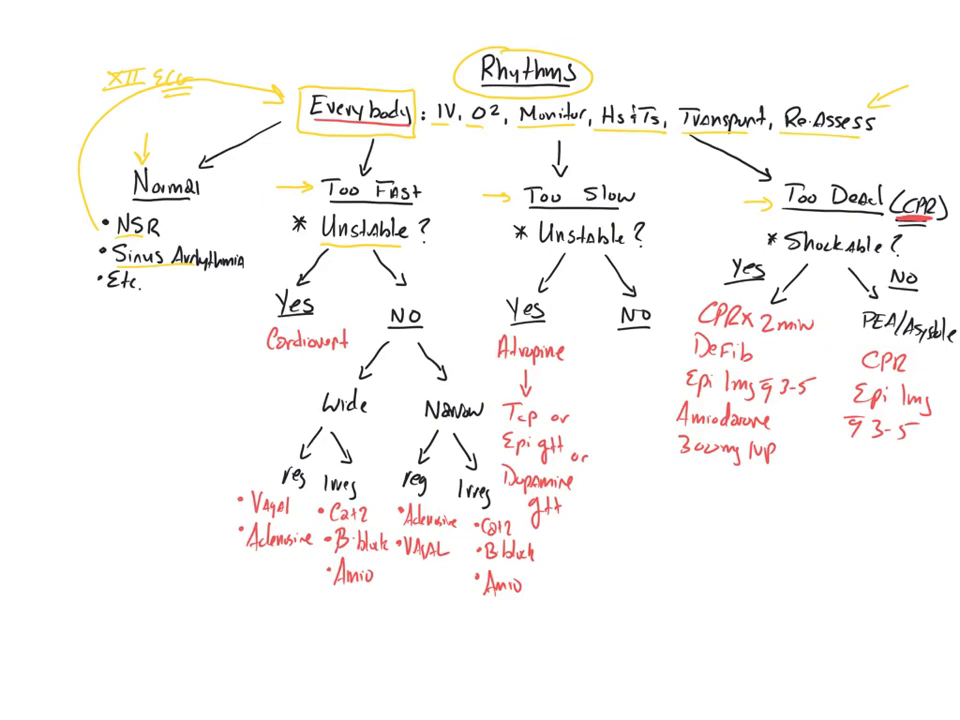
# Circle 'Cardiovert' in yellow and box the 'NO' beside it under Too Fast
pyautogui.moveTo(260, 340); pyautogui.dragTo(350, 340)
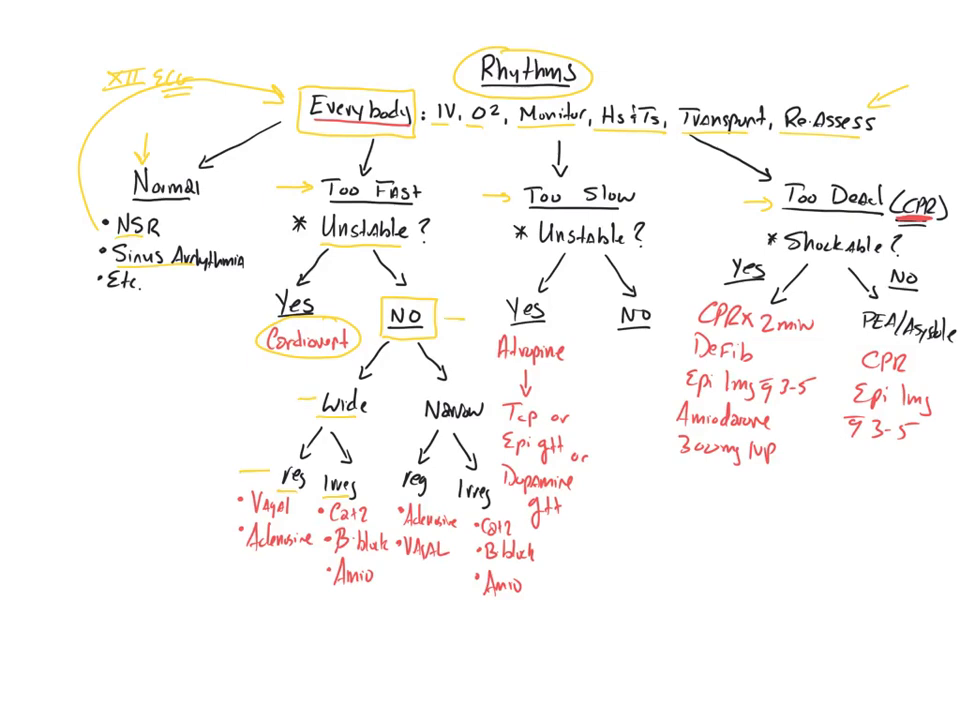
pyautogui.moveTo(236, 490); pyautogui.dragTo(236, 560)
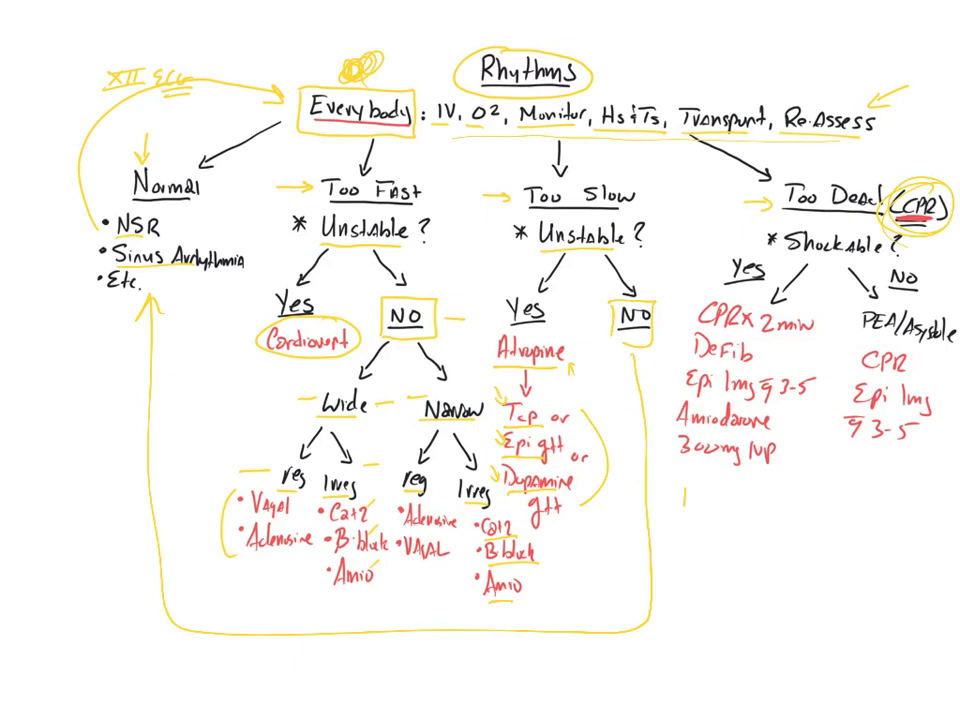
pyautogui.write('+Unwitnessed.')
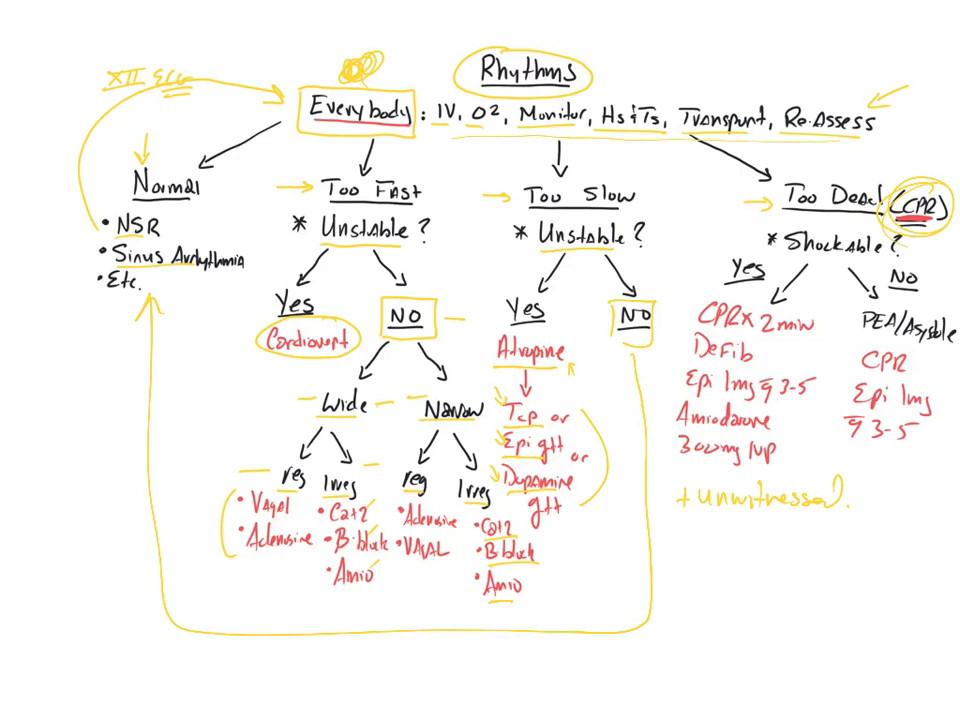
# Write 'X2 min' after unwitnessed and '+ witnessed: Defib' on the line below in red
pyautogui.write('X2n')
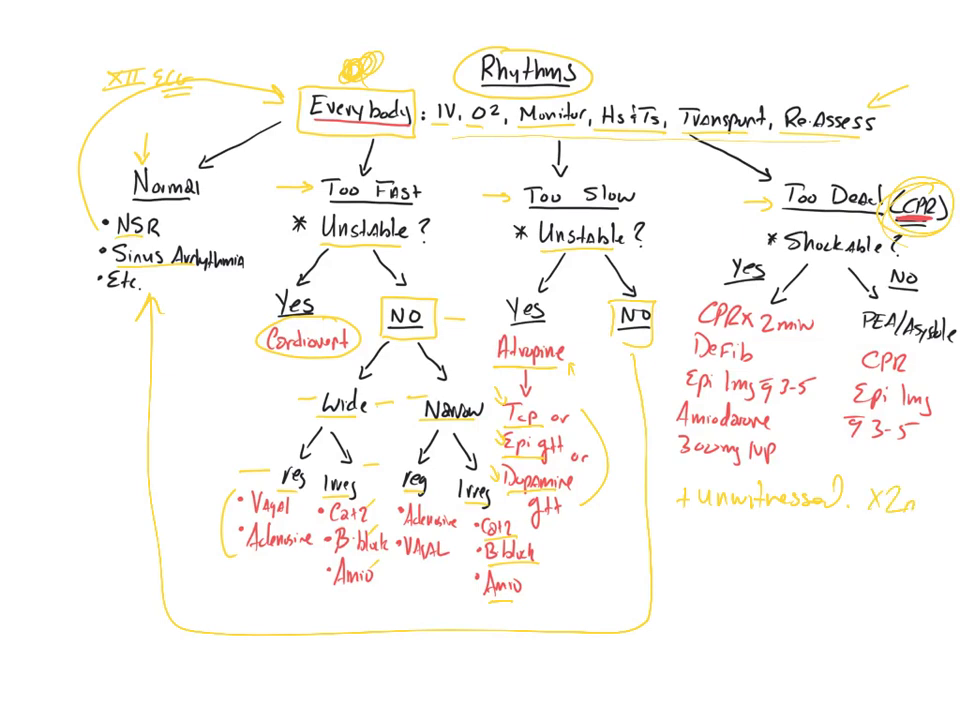
pyautogui.write('min')
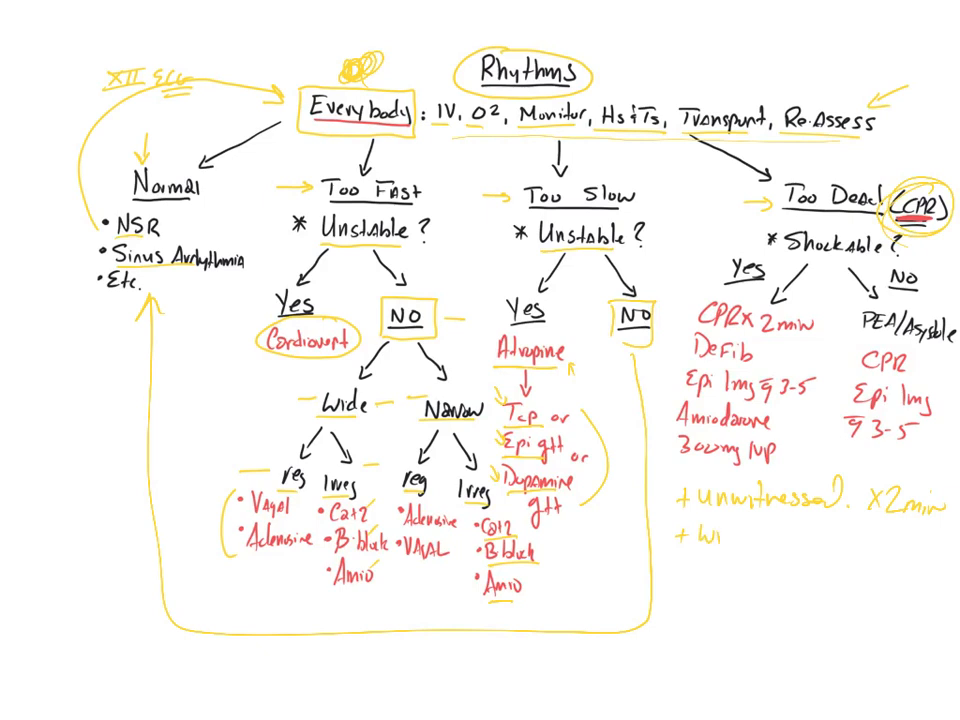
pyautogui.write('itnesser')
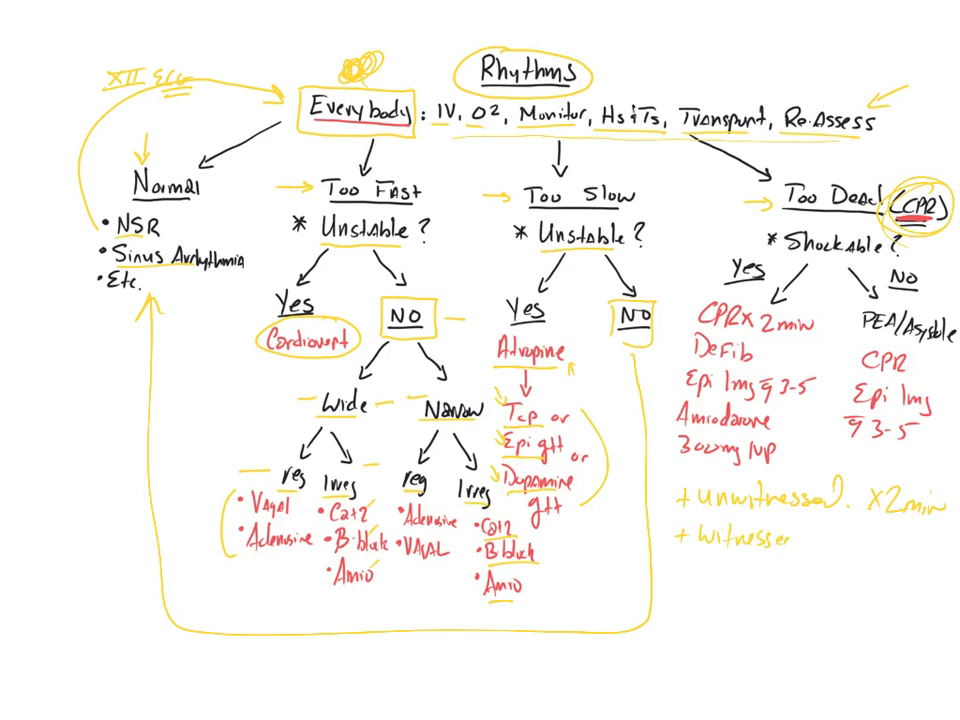
pyautogui.write(').')
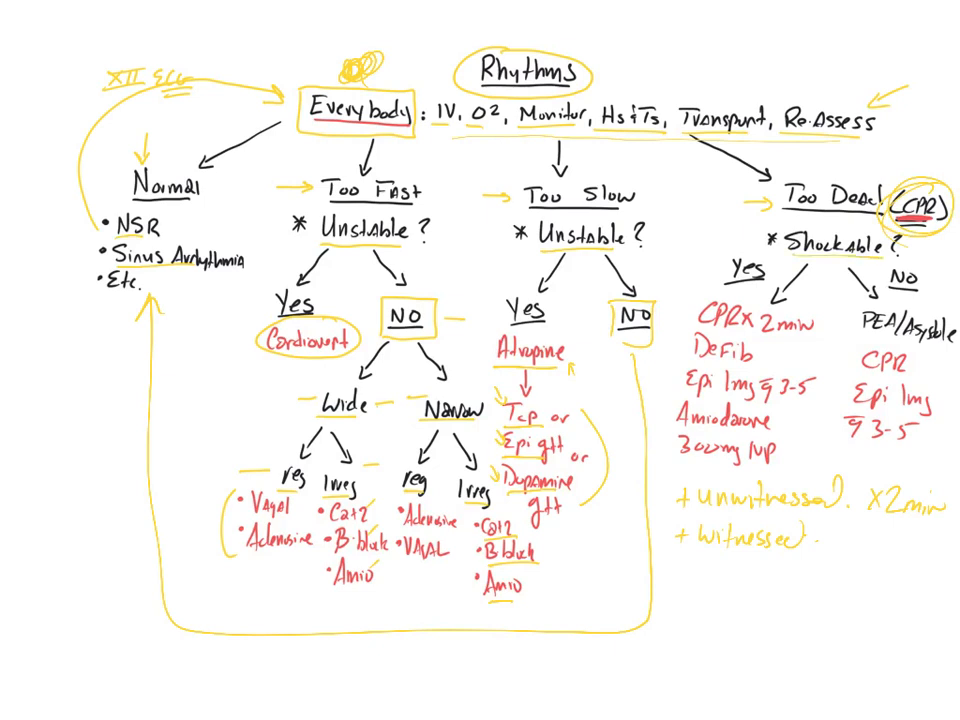
pyautogui.click(824, 538)
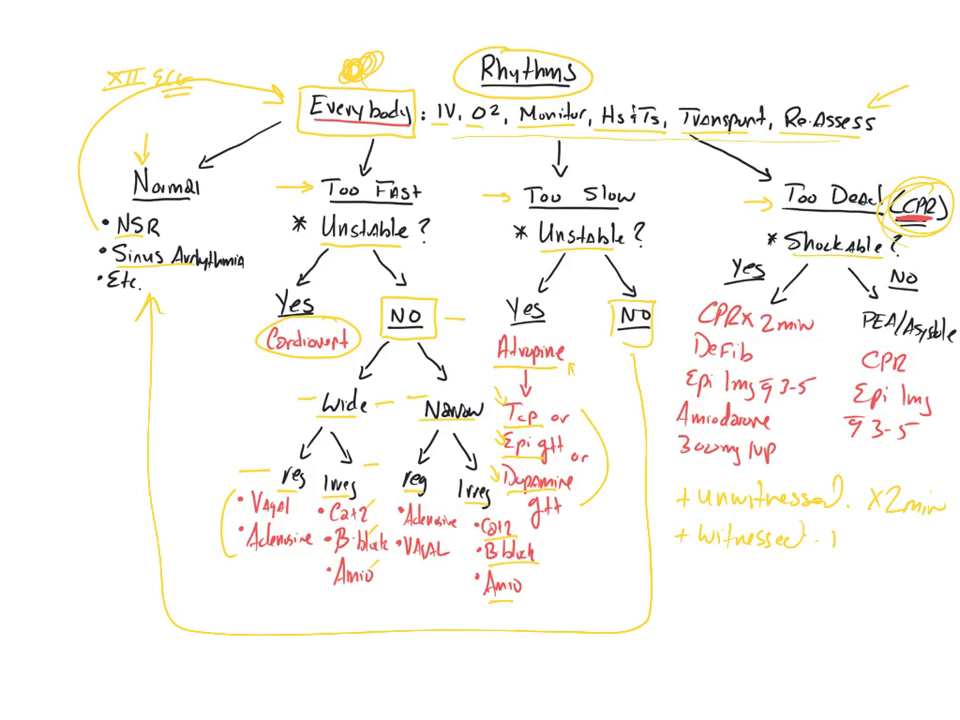
pyautogui.write('Defib')
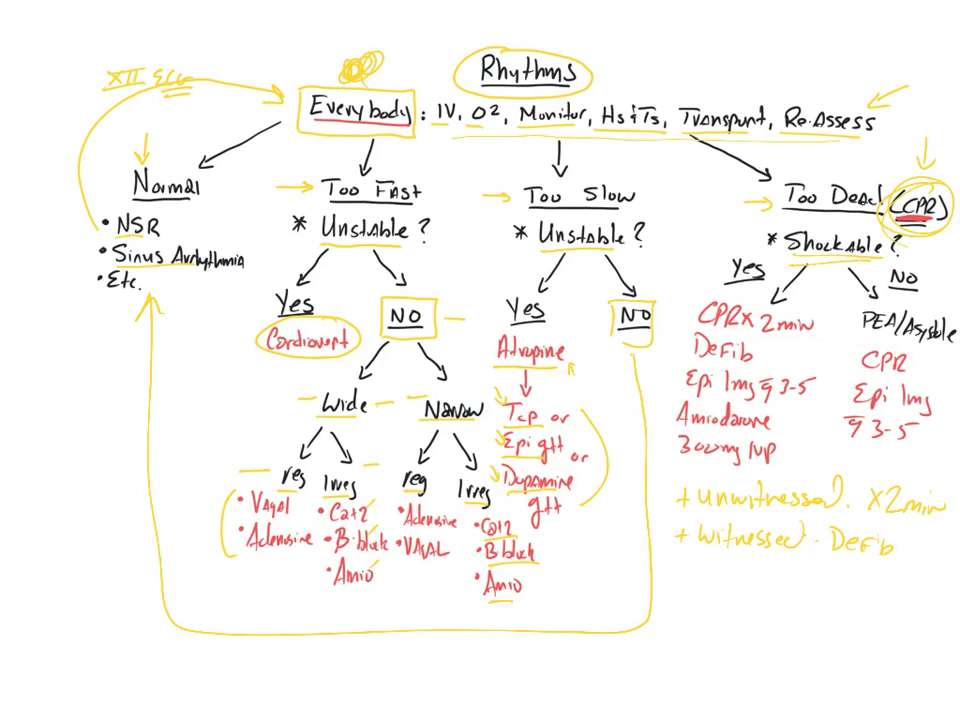
# Circle the Too Dead treatment columns in yellow with arrows down to an 'Advanced Airway' note
pyautogui.moveTo(720, 216); pyautogui.dragTo(710, 264)
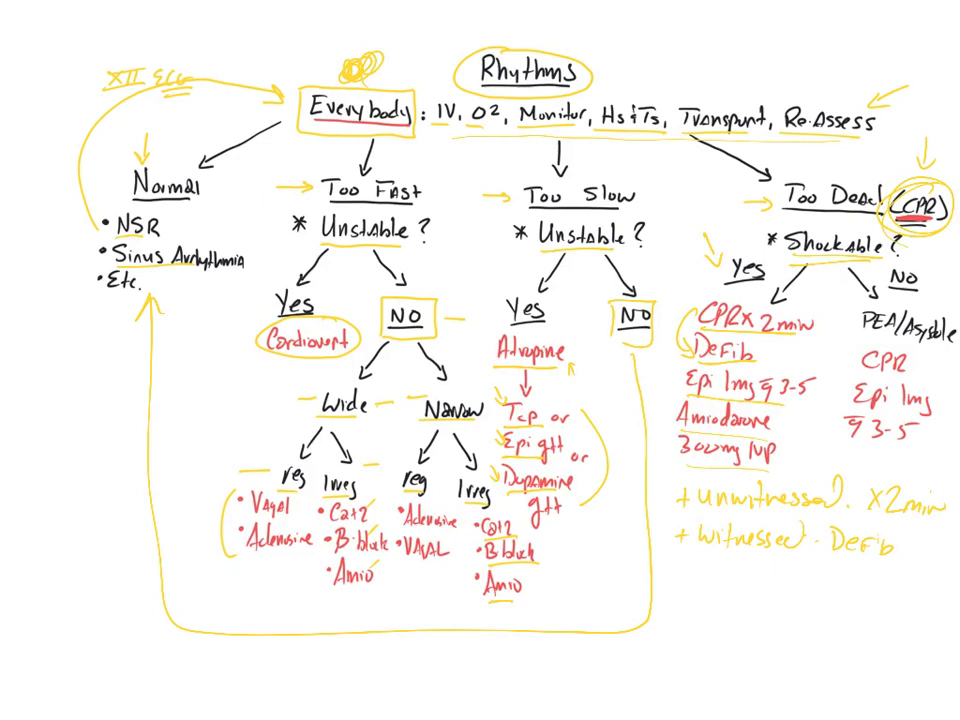
pyautogui.write('Av')
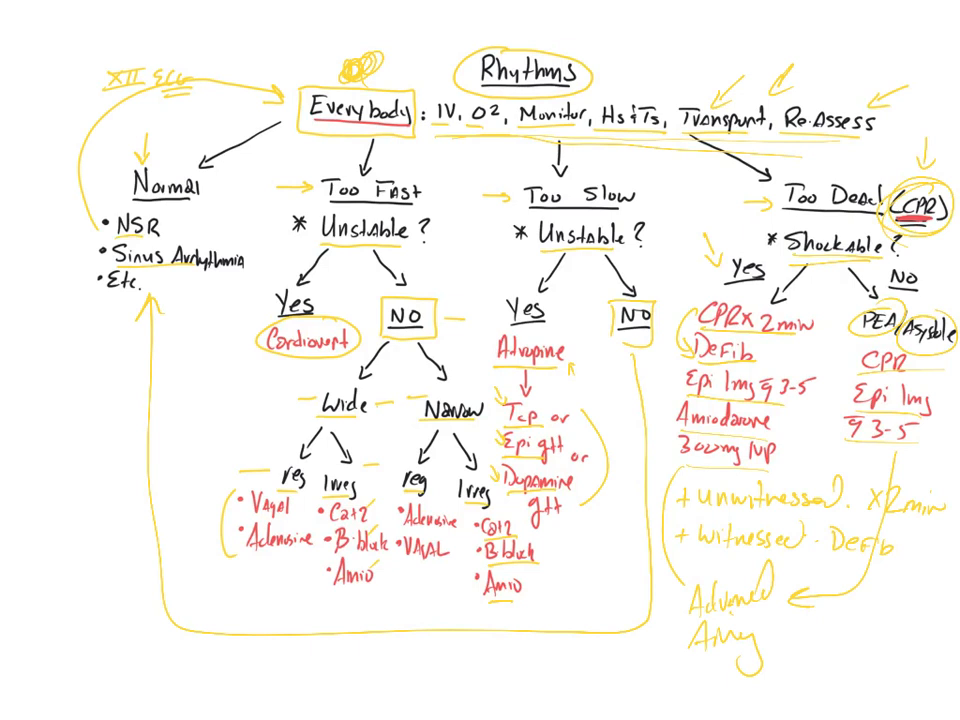
# Write a short yellow note with an arrow left of the Wide branch under Too Fast
pyautogui.moveTo(160, 376); pyautogui.dragTo(170, 400)
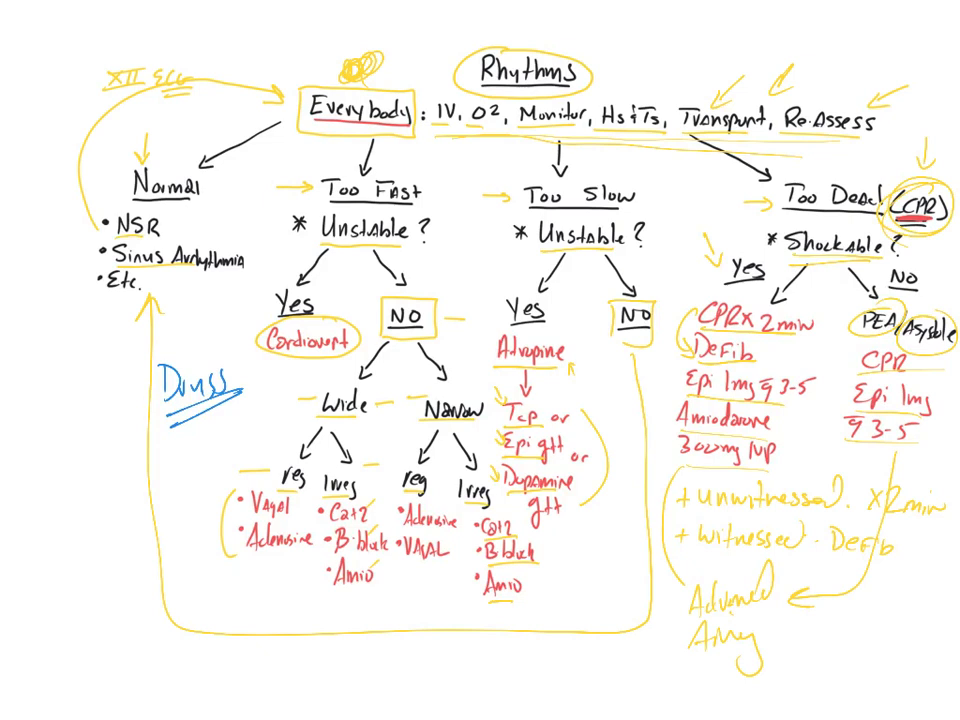
# Draw a blue arrow to Atropine and bracket the Epi and Dopamine drip lines in blue
pyautogui.moveTo(330, 596); pyautogui.dragTo(336, 636)
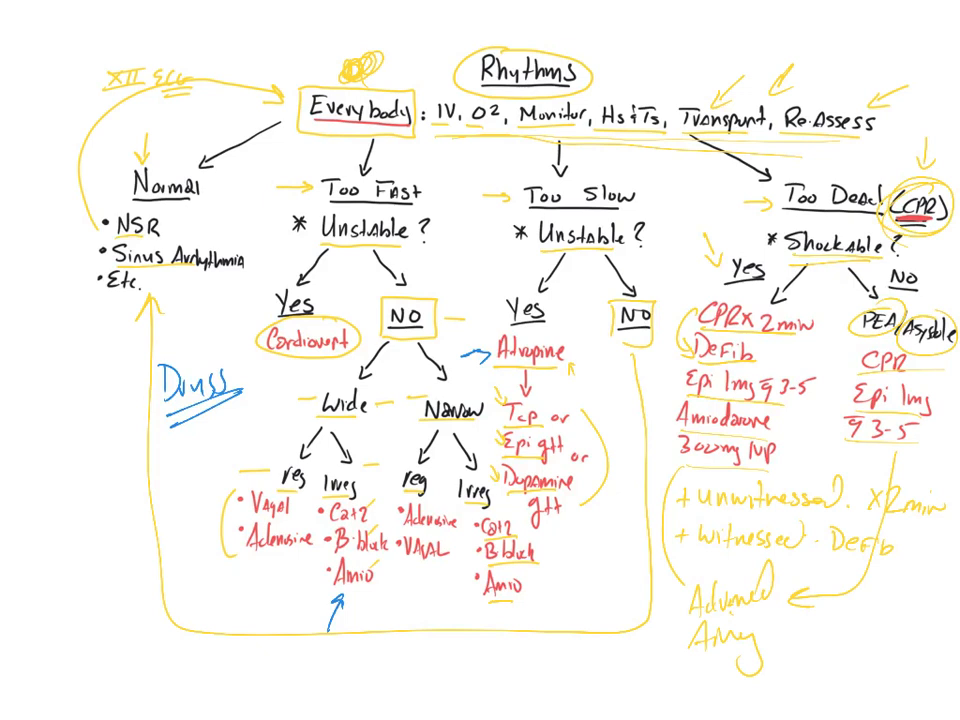
pyautogui.moveTo(570, 430); pyautogui.dragTo(600, 490)
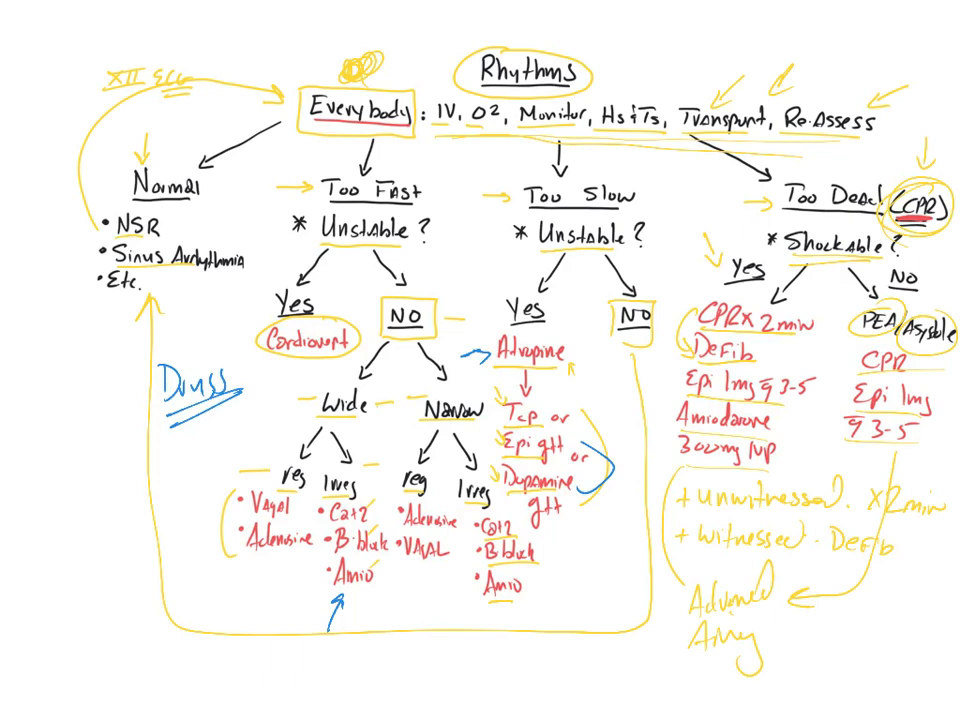